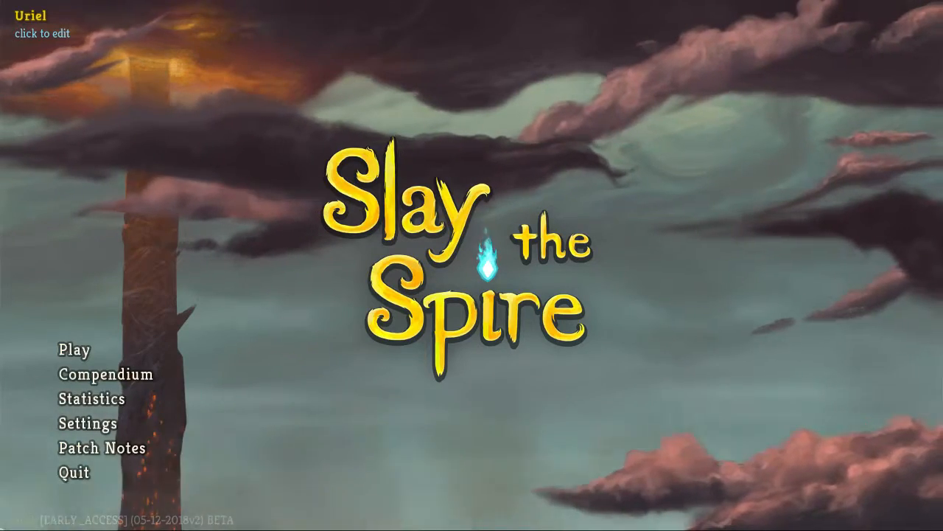
Open the May 14, 2018 Daily Climb showing The Silent, its modifiers and leaderboards
left_click(73, 349)
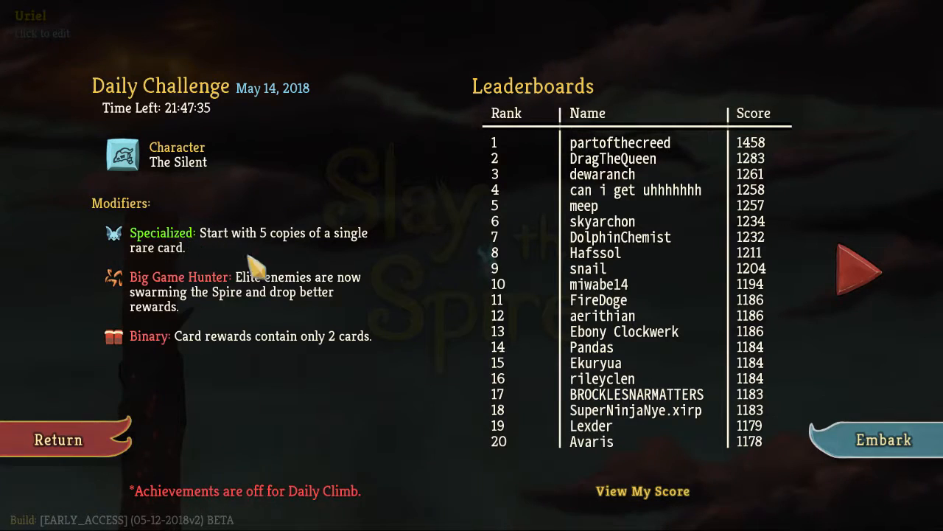
mouse_move(358, 261)
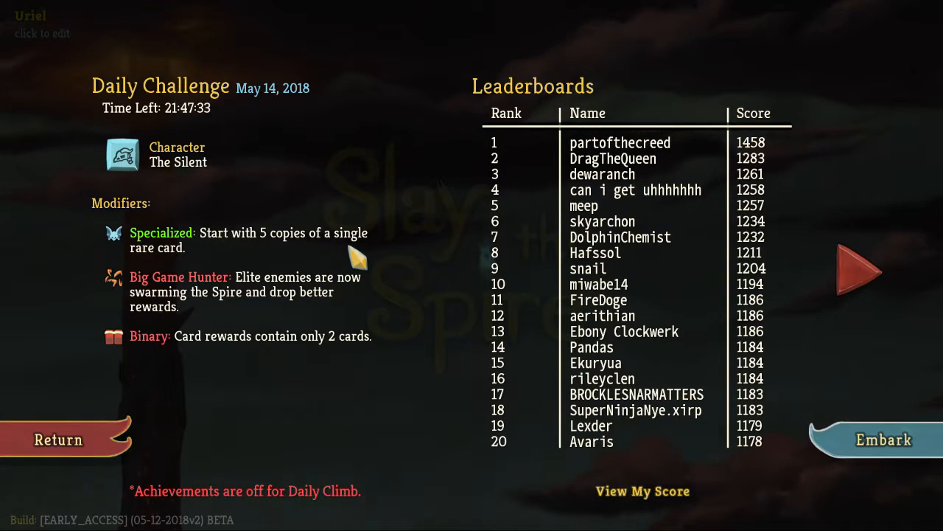
mouse_move(7, 229)
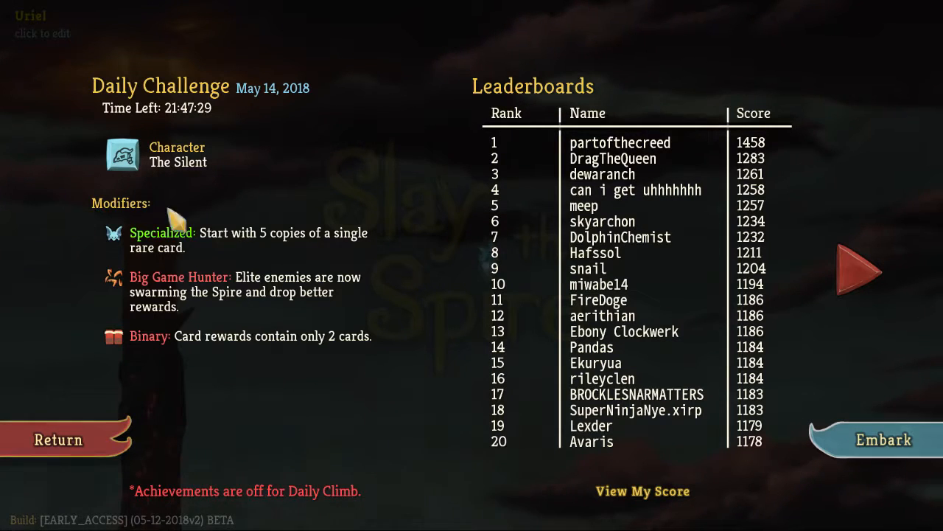
mouse_move(313, 254)
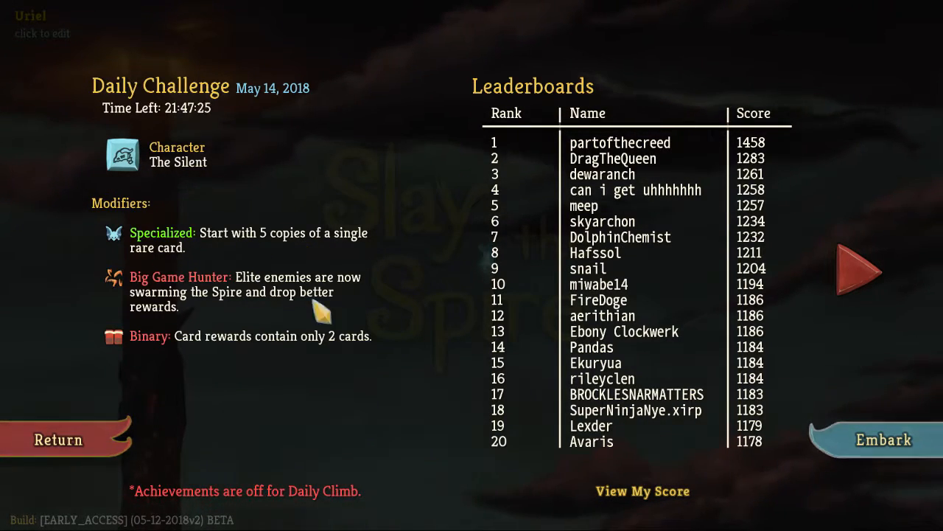
mouse_move(328, 299)
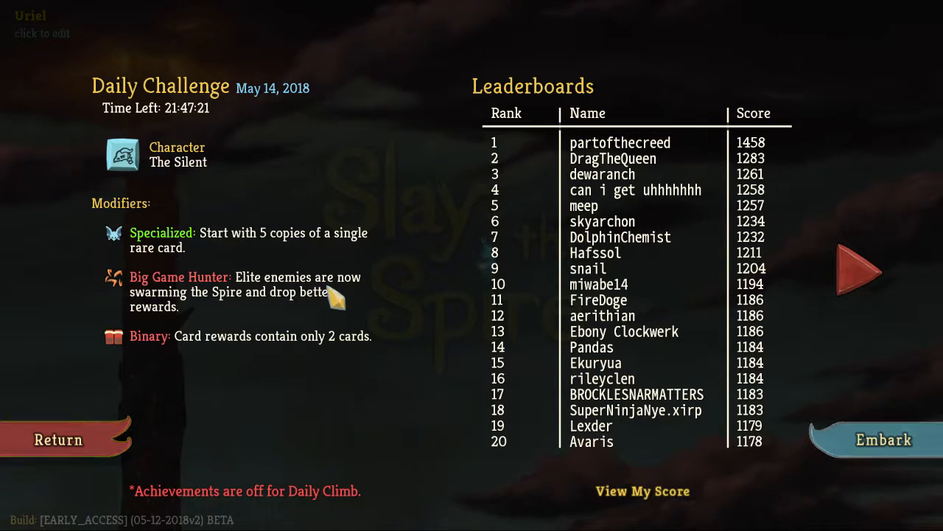
mouse_move(361, 343)
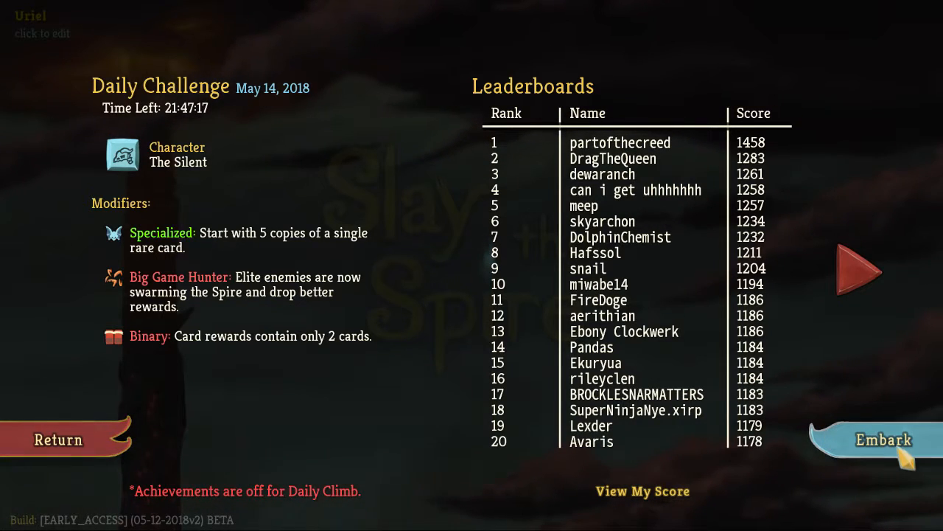
Embark on the Silent daily climb, accept five Wraith Form cards, and pick a bottom-row enemy node
left_click(882, 439)
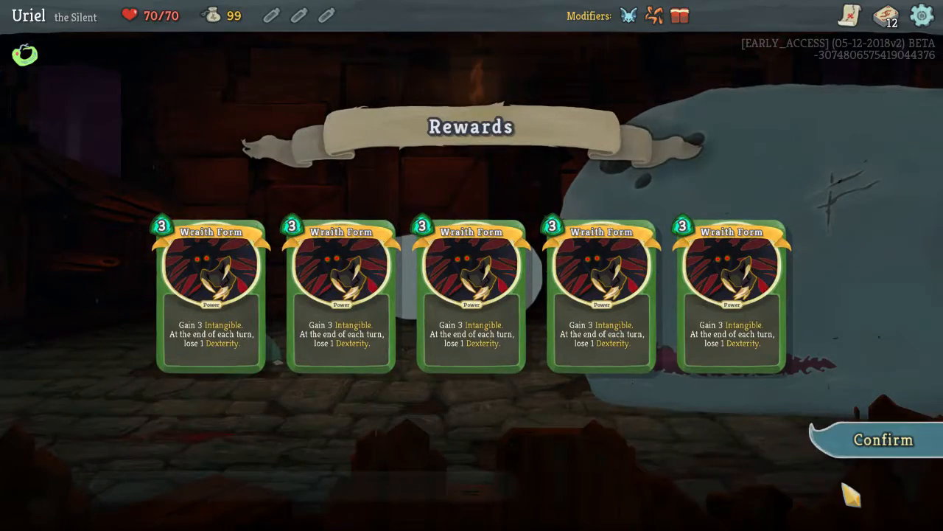
left_click(883, 439)
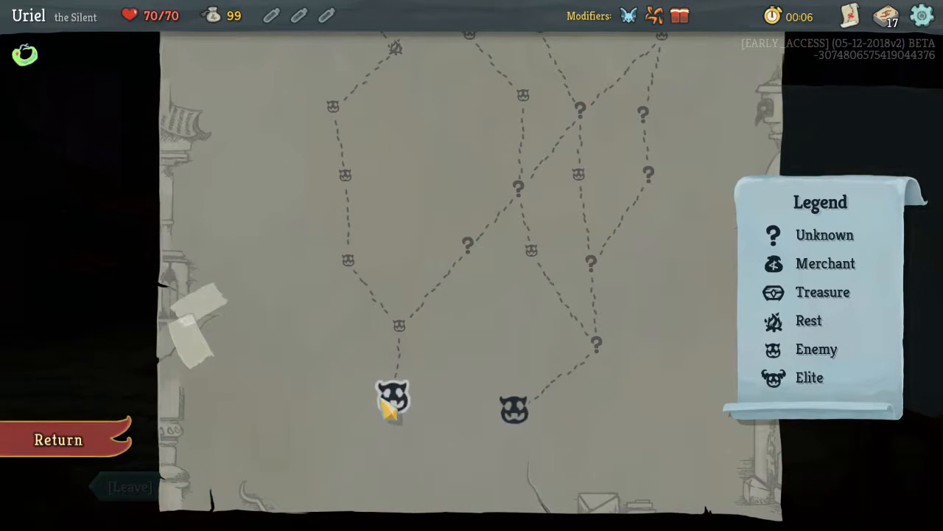
left_click(515, 409)
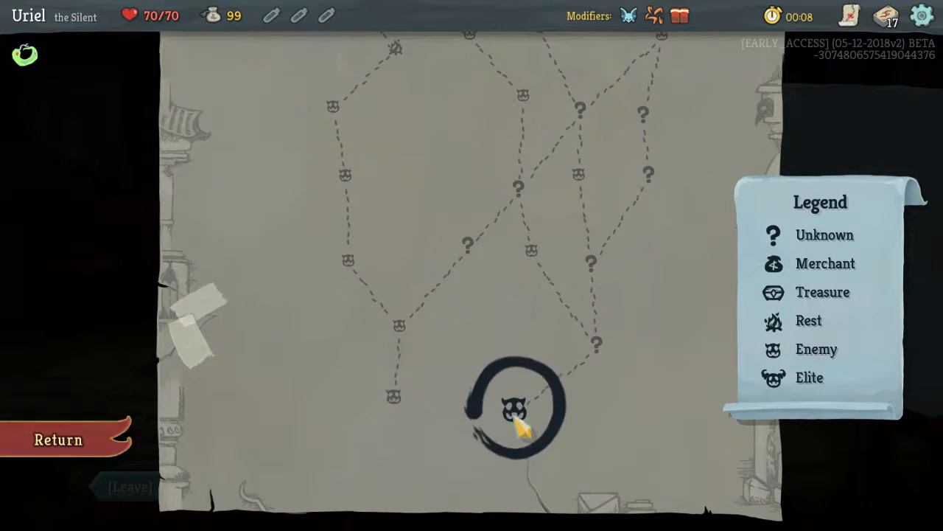
Fight the first-floor slime with Strike and Wraith Form over several turns until it dies
left_click(510, 405)
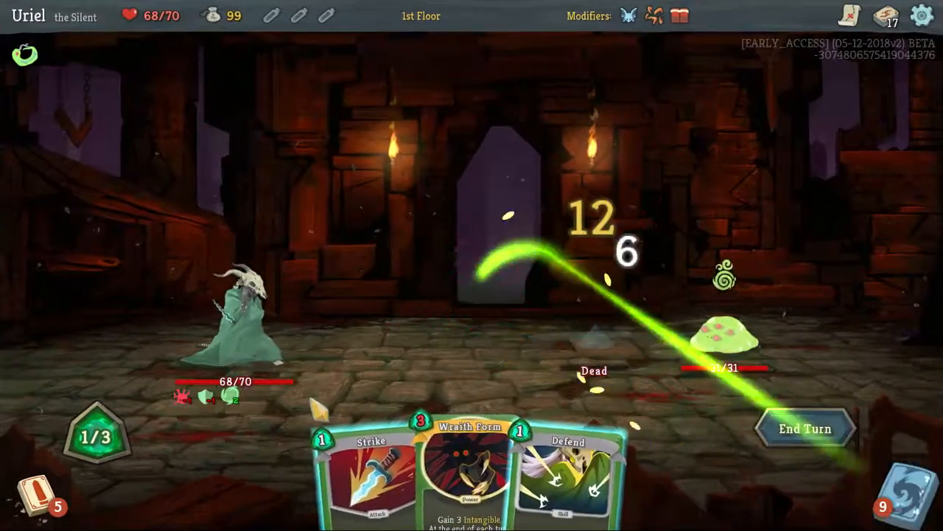
left_click(805, 428)
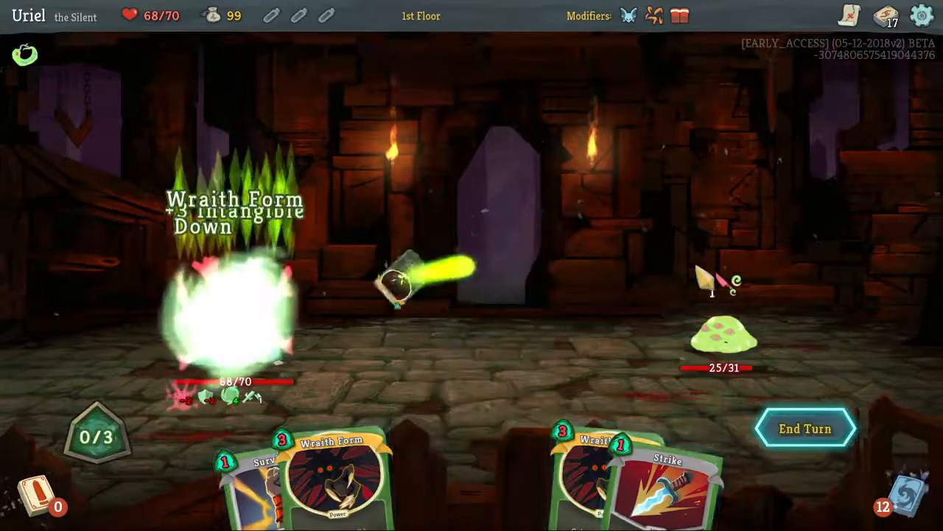
left_click(805, 428)
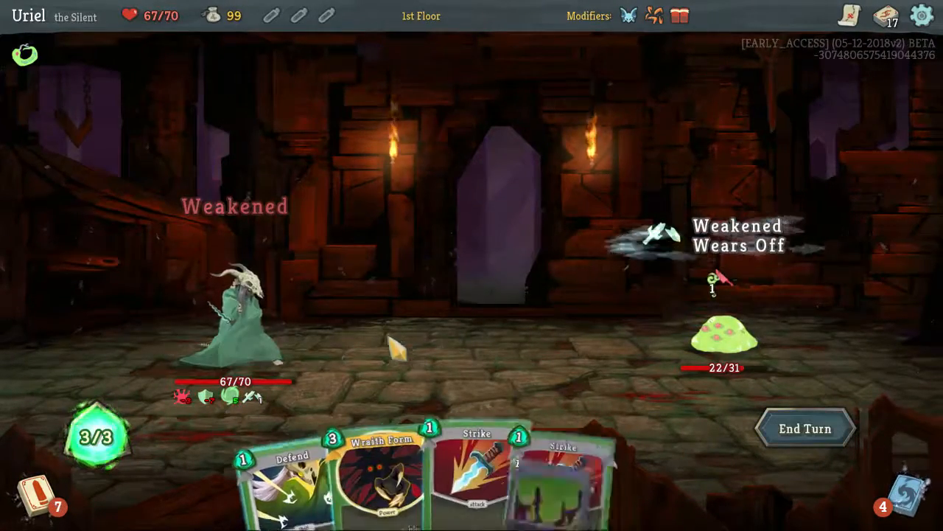
left_click(475, 457)
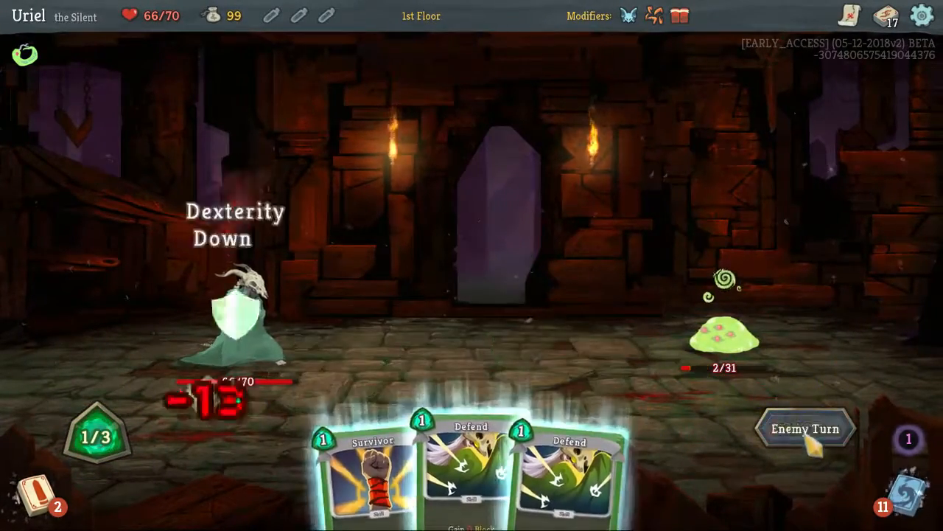
left_click(804, 428)
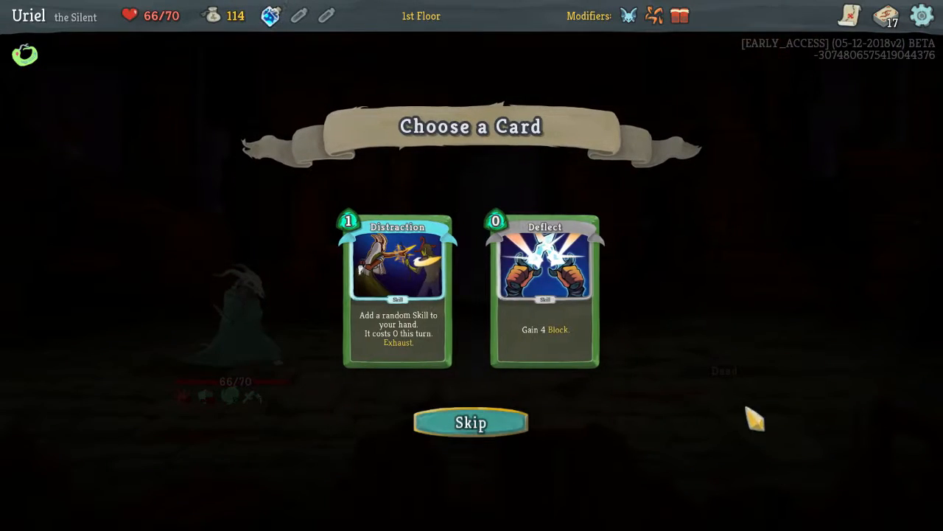
Skip the Distraction/Deflect reward, then pray at the statue to remove a Strike
left_click(471, 422)
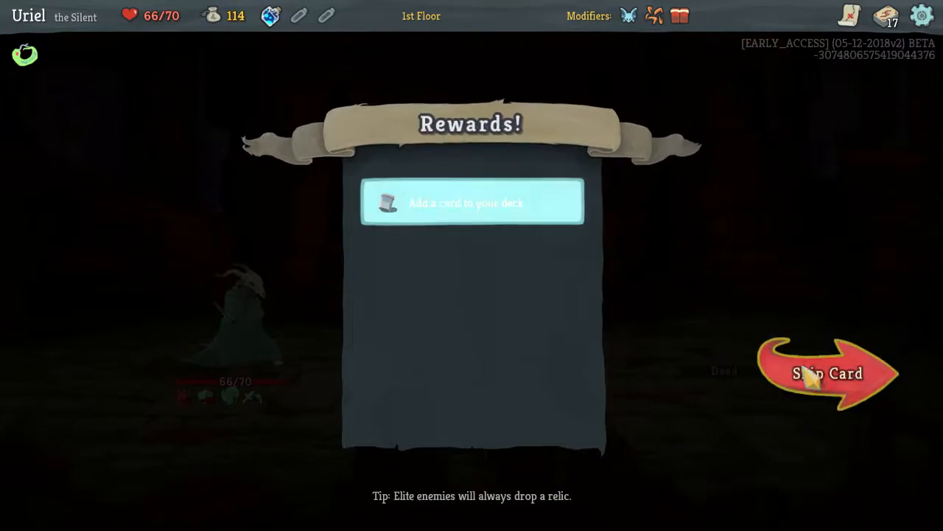
left_click(825, 372)
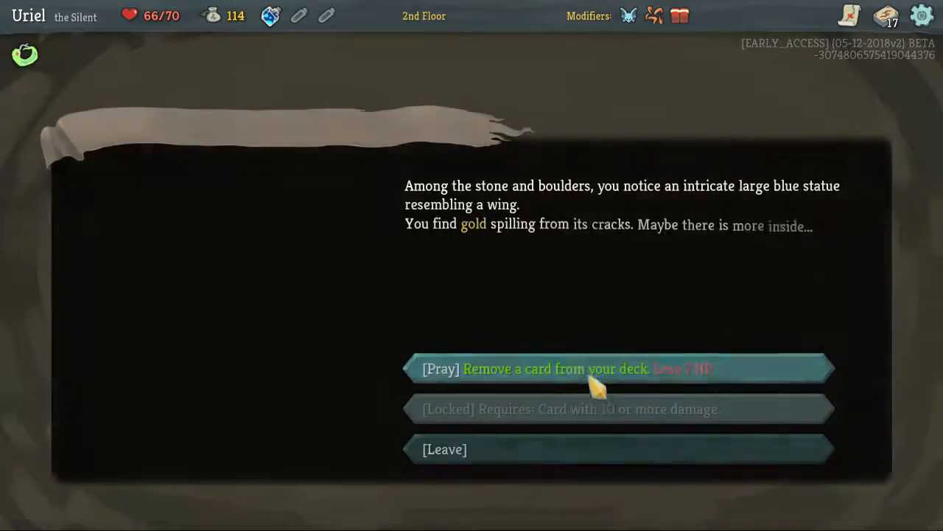
left_click(619, 368)
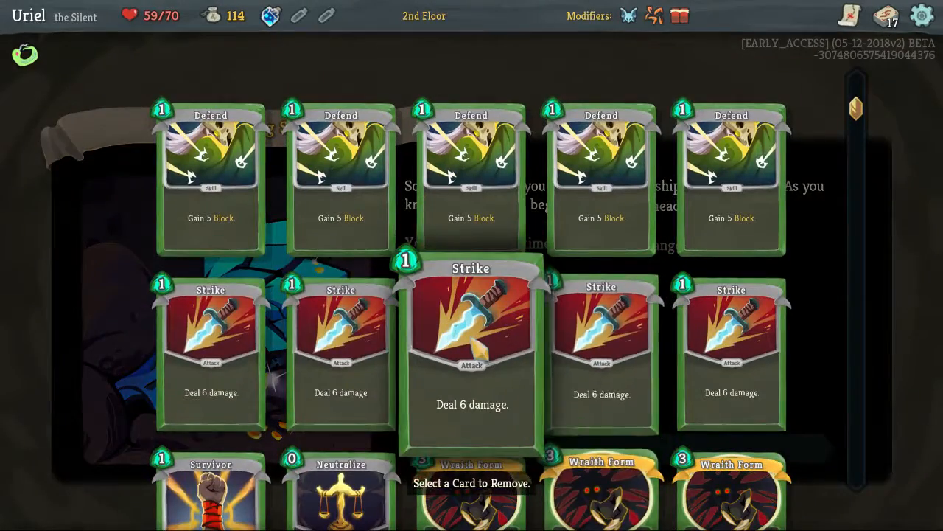
left_click(471, 354)
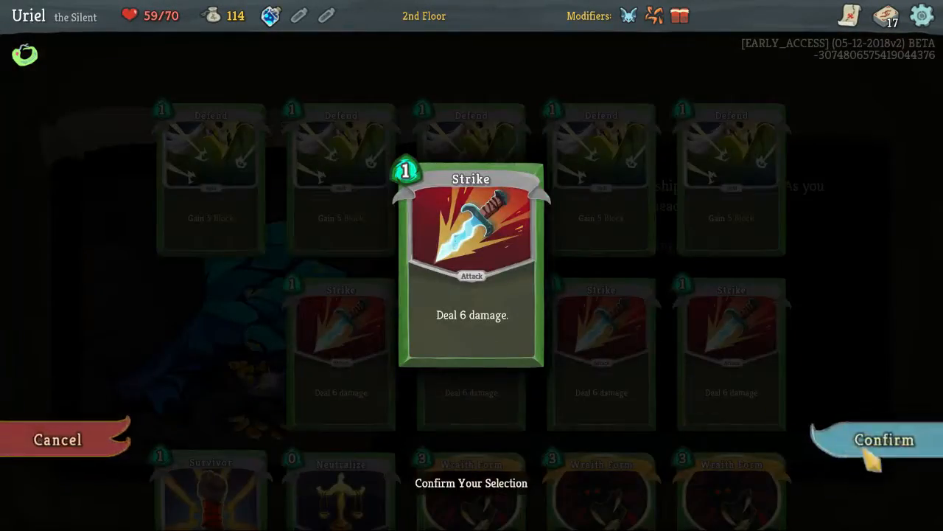
left_click(884, 439)
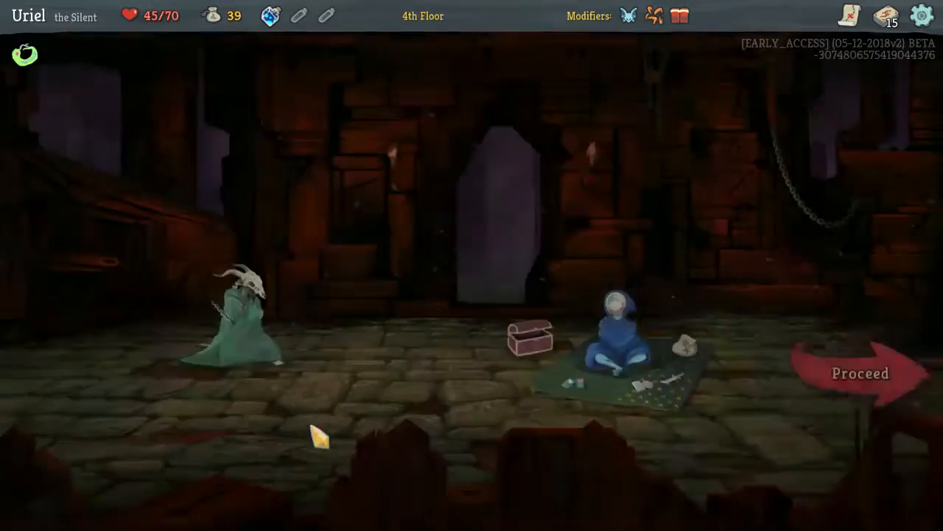
Leave the merchant and fight the two 5th-floor enemies for two turns
left_click(860, 373)
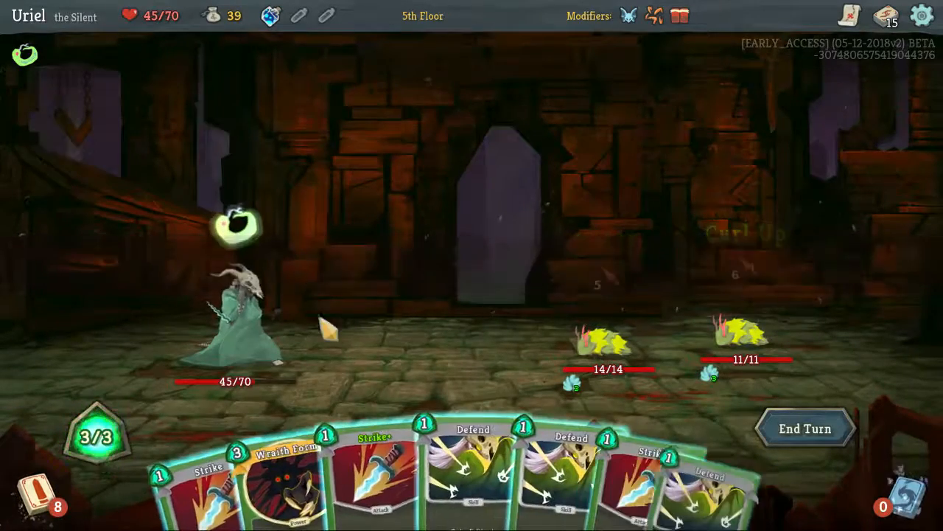
left_click(805, 428)
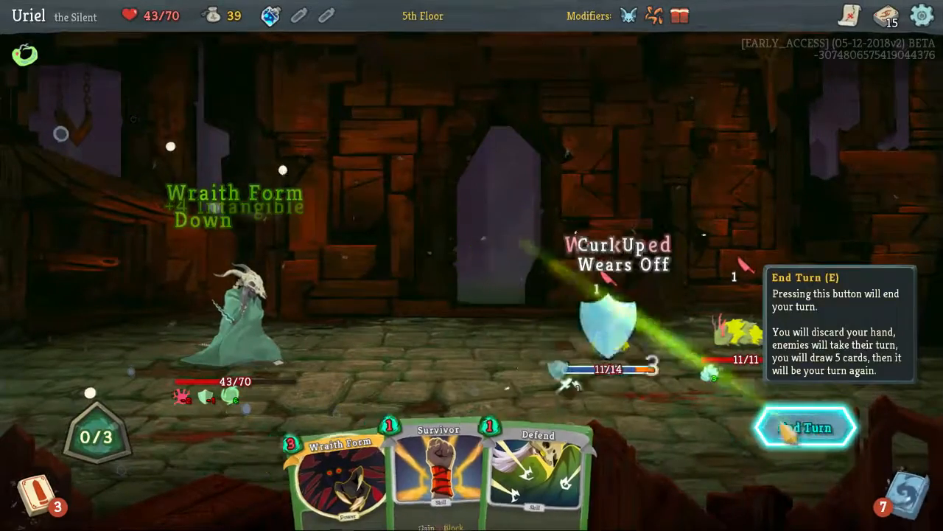
left_click(804, 427)
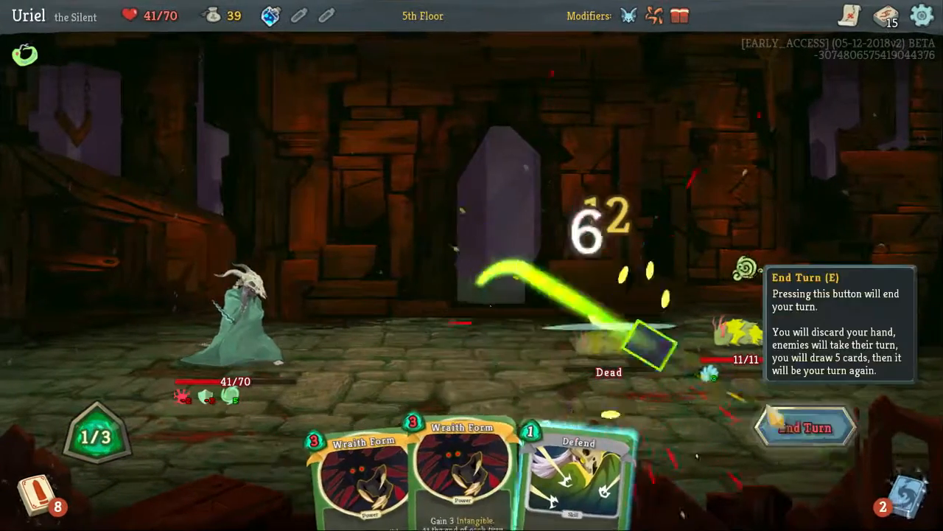
left_click(805, 428)
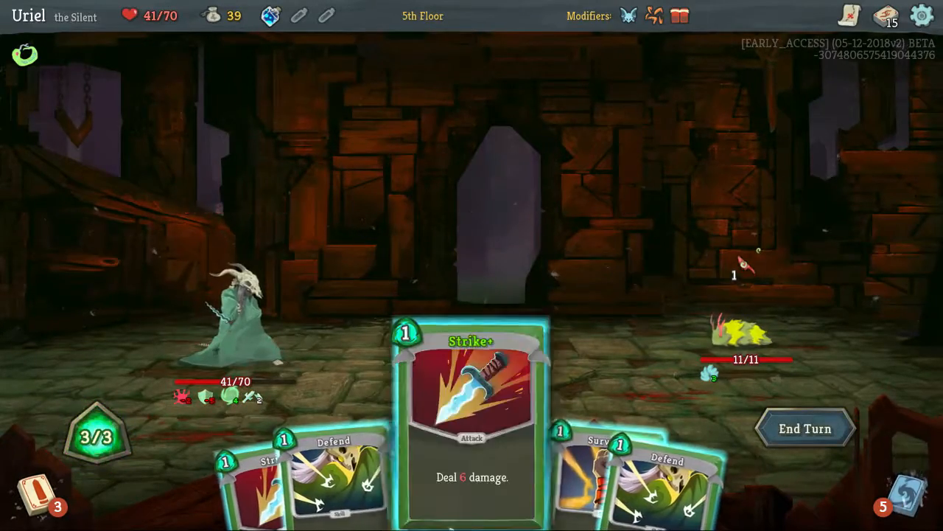
Strike the louse, play Survivor discarding a Defend, then finish it with Neutralize
left_click(472, 406)
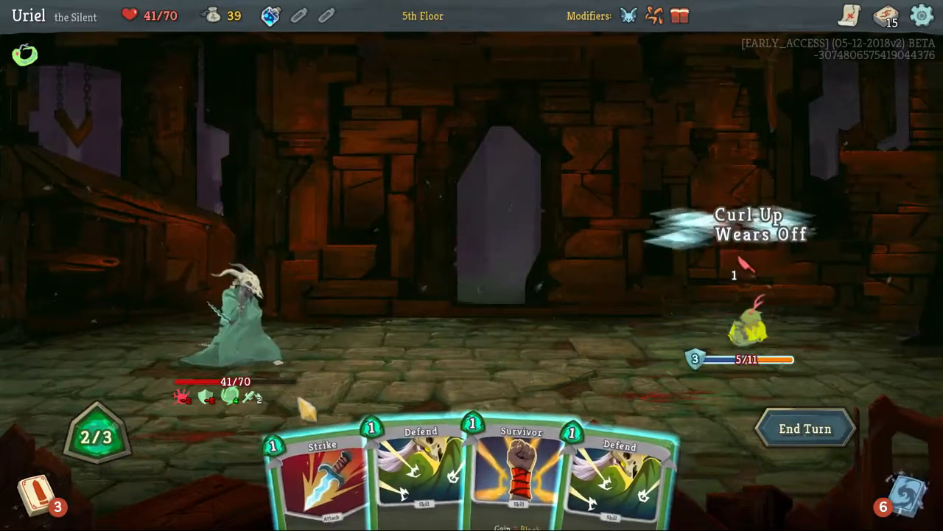
left_click(520, 457)
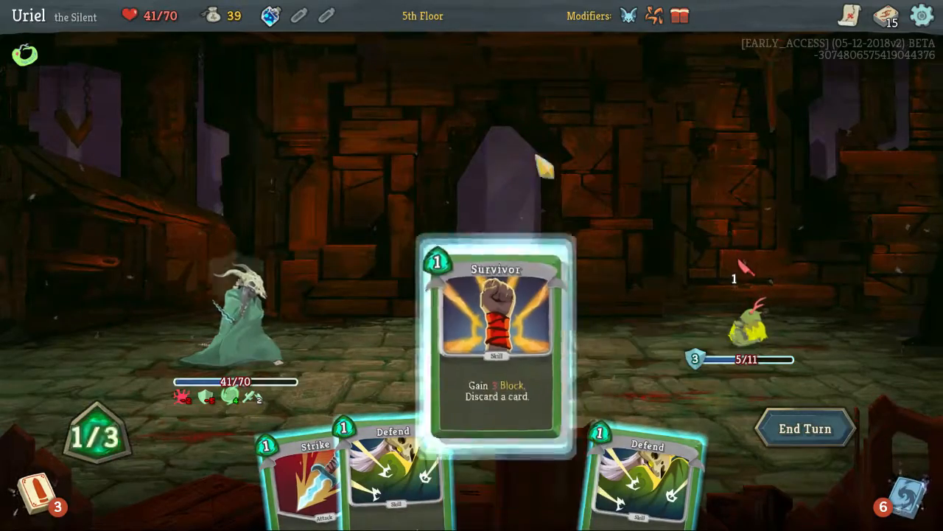
left_click(494, 339)
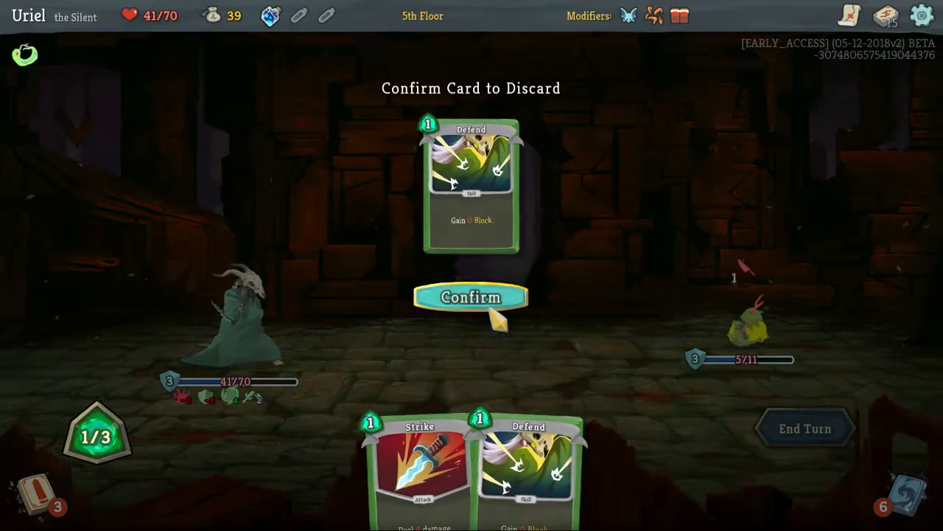
left_click(471, 297)
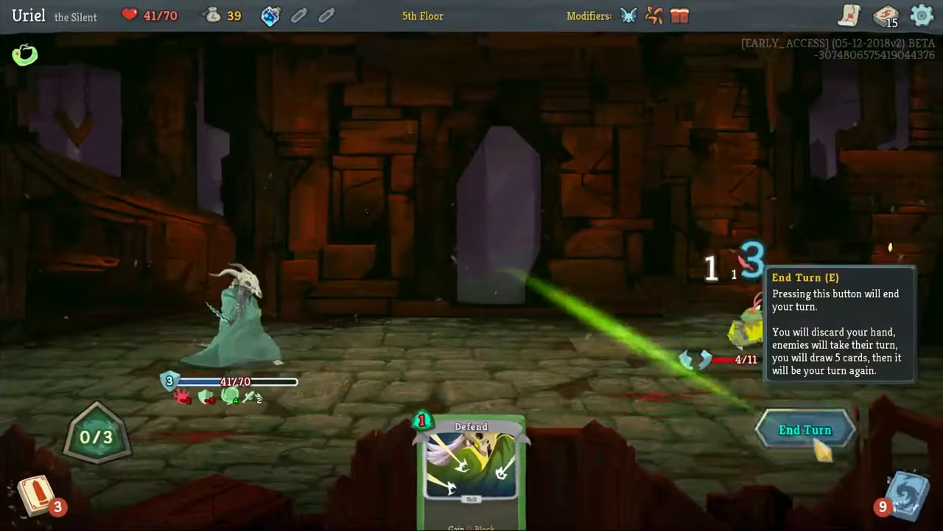
left_click(804, 429)
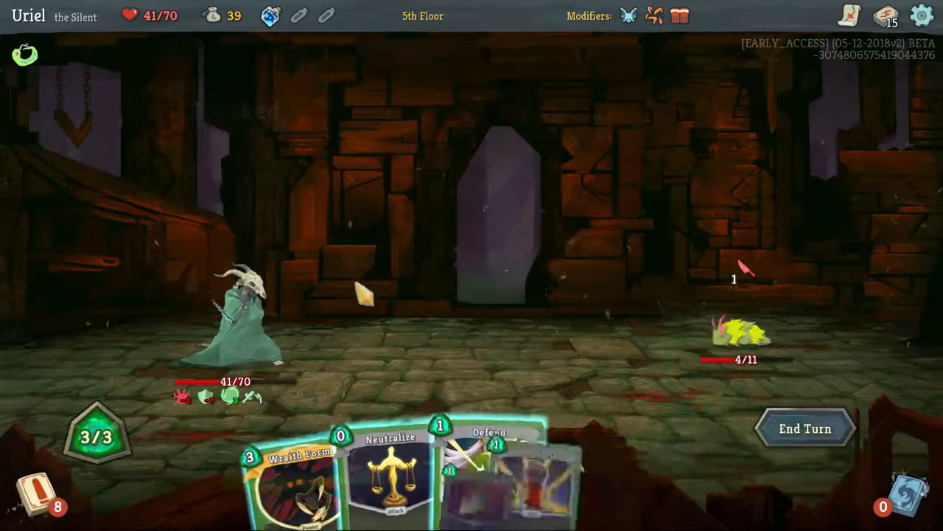
left_click(391, 456)
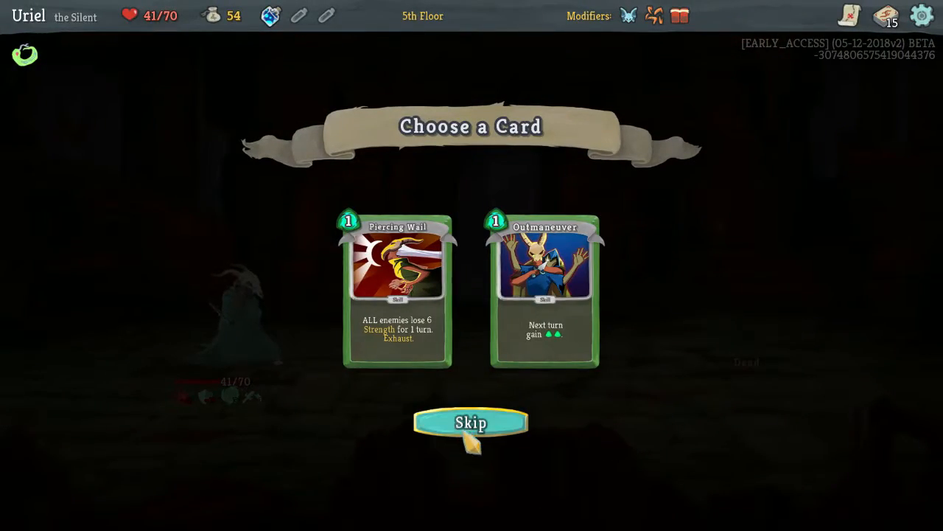
Skip Piercing Wail/Outmaneuver, beat the blue beast, and skip Noxious Fumes/Sucker Punch
left_click(470, 423)
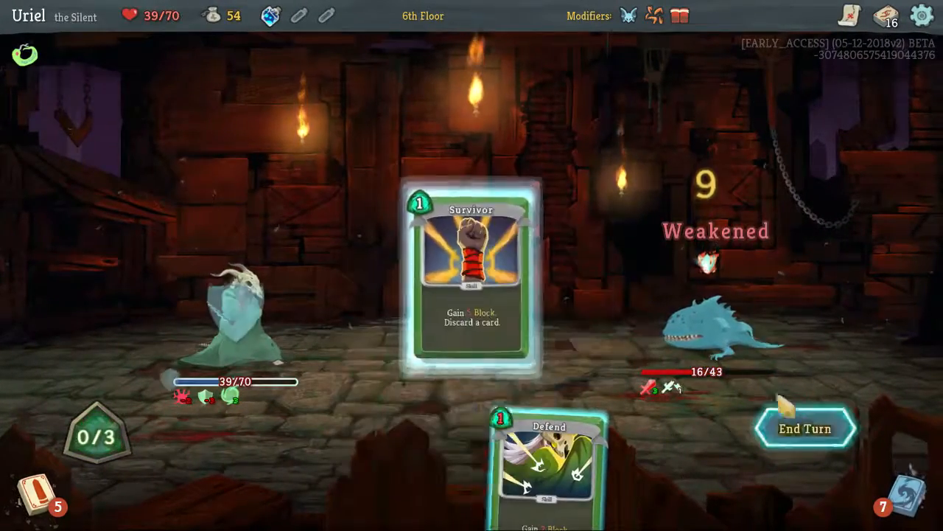
left_click(804, 429)
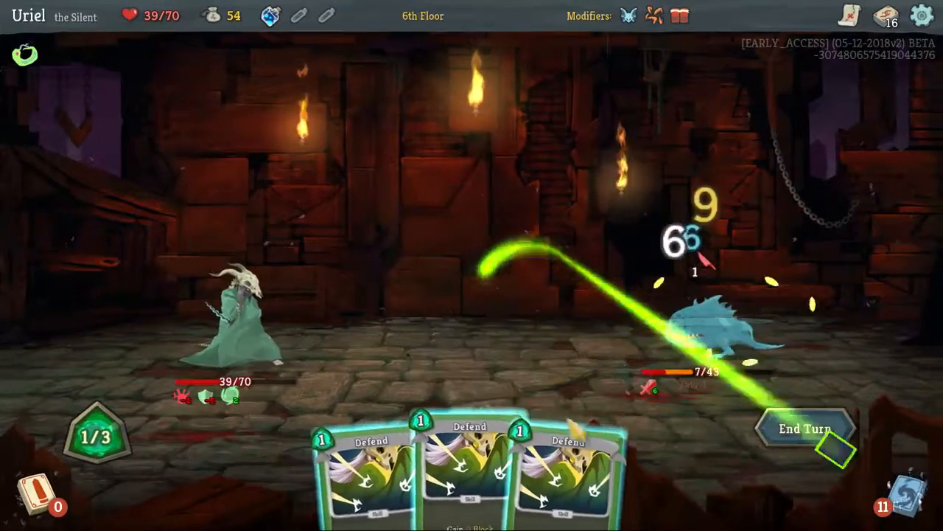
left_click(804, 428)
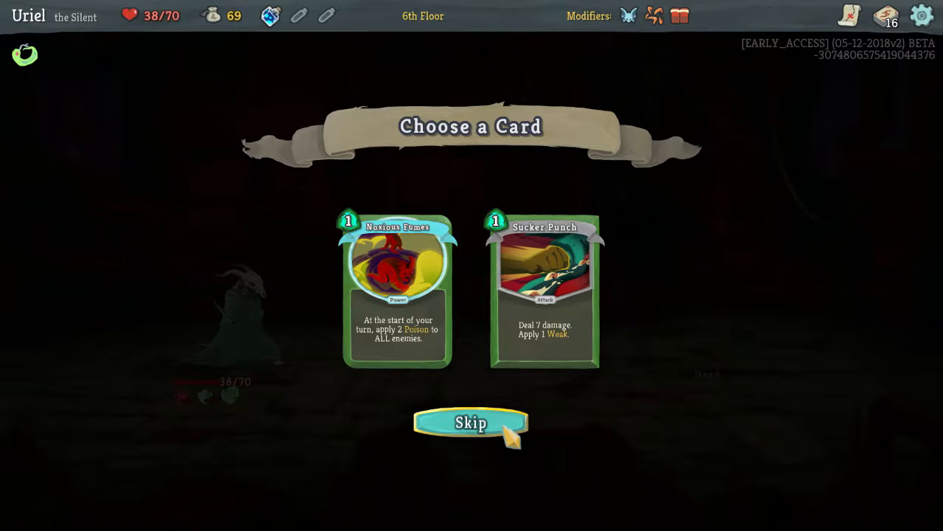
left_click(471, 422)
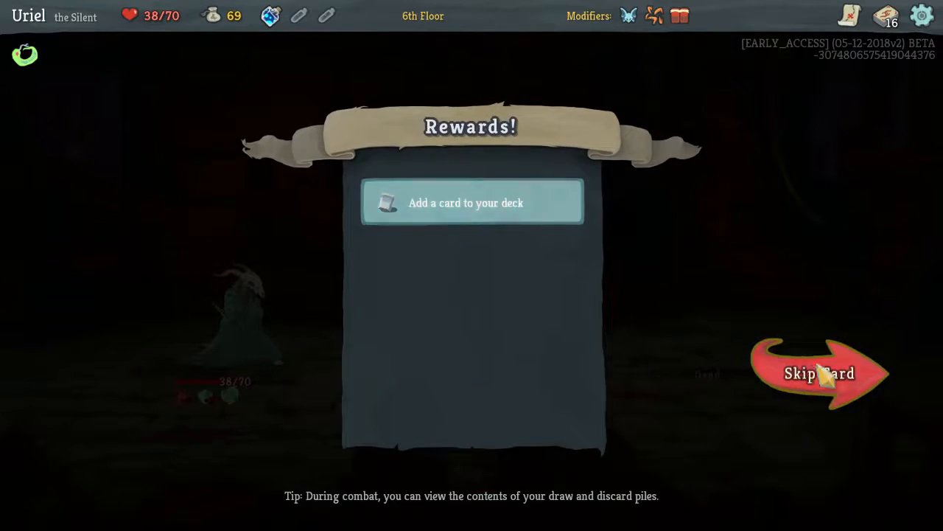
Leave the rewards, enter the 7th-floor elite fight, and play Wraith Form over two turns
left_click(818, 373)
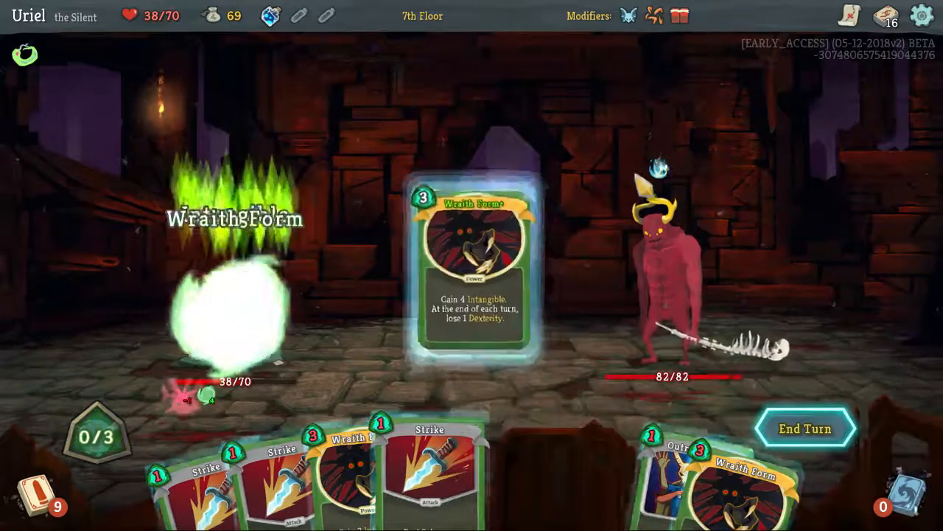
left_click(805, 428)
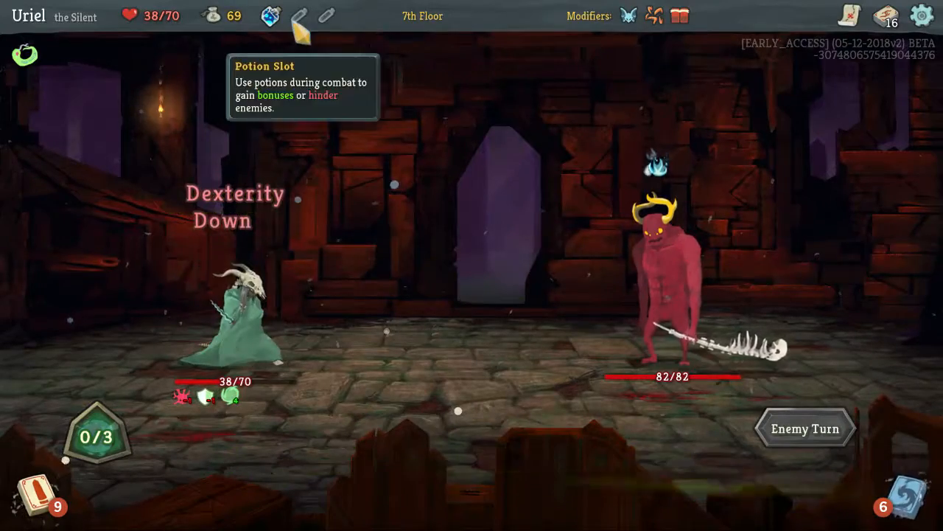
left_click(272, 15)
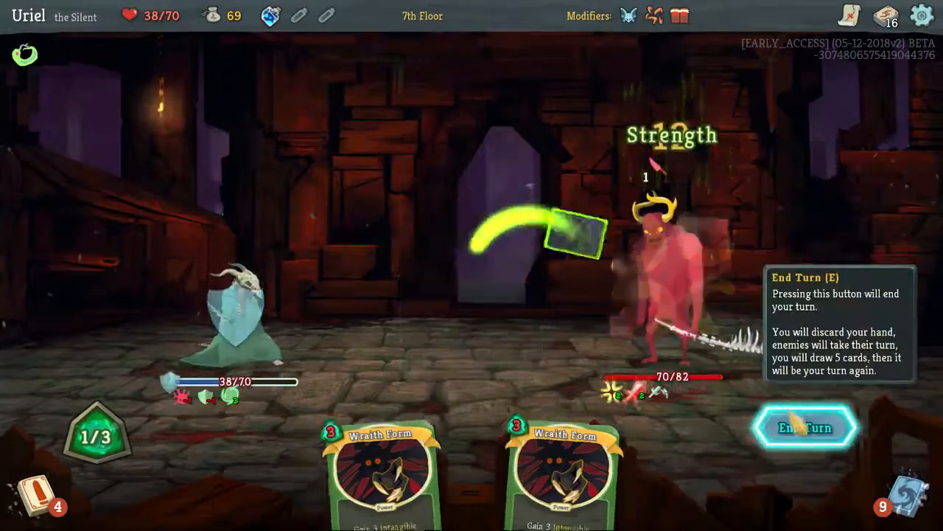
left_click(803, 427)
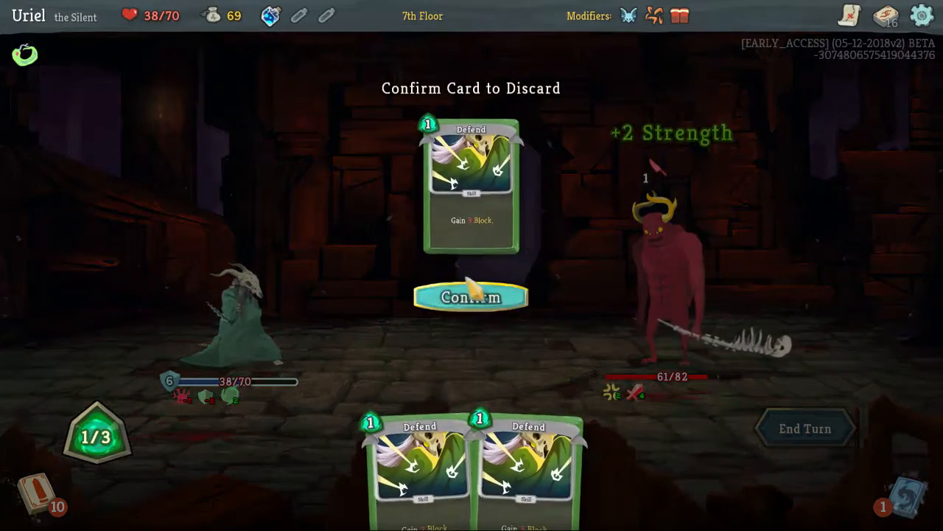
Discard a Defend and attack the horned elite with Strike, dropping it to 31/82 HP
left_click(471, 297)
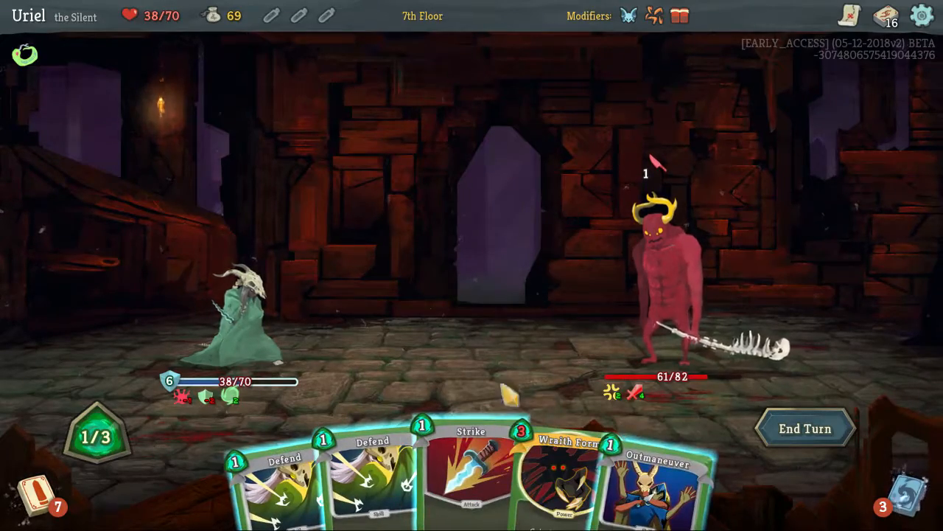
left_click(805, 428)
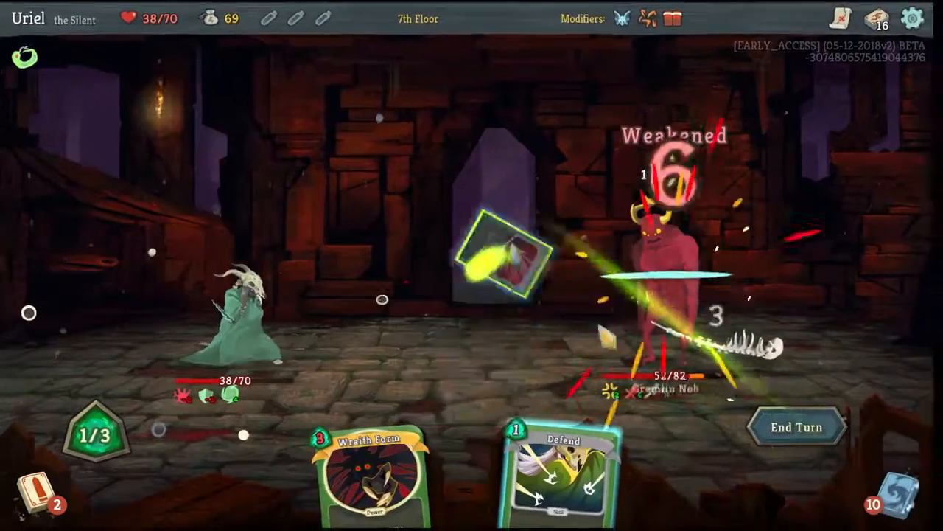
left_click(796, 426)
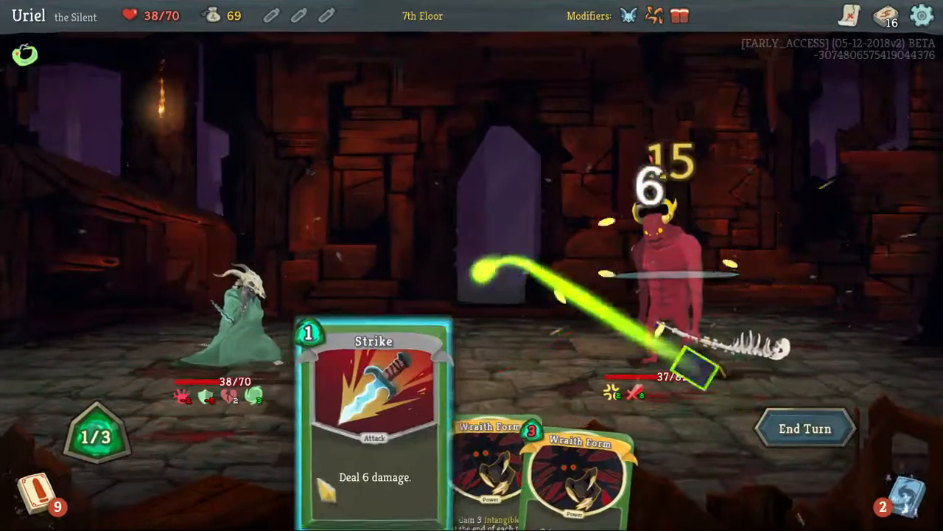
left_click(805, 428)
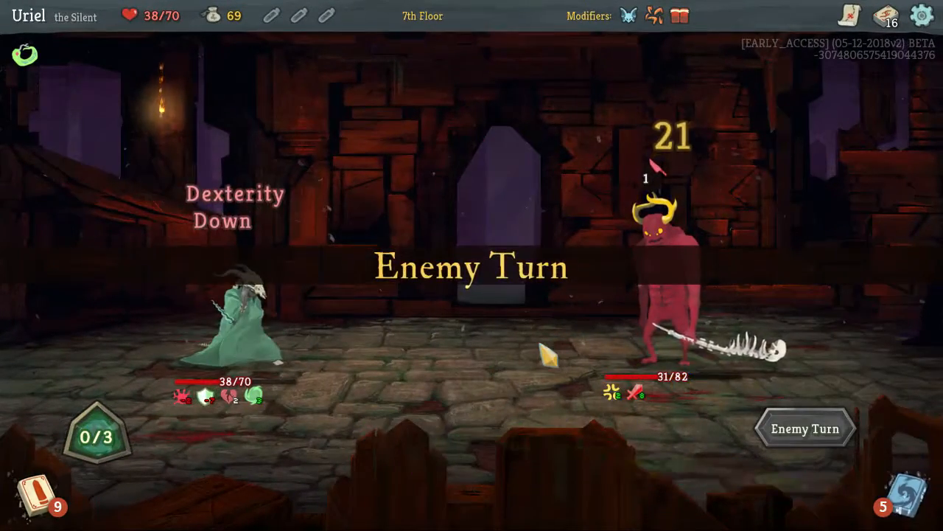